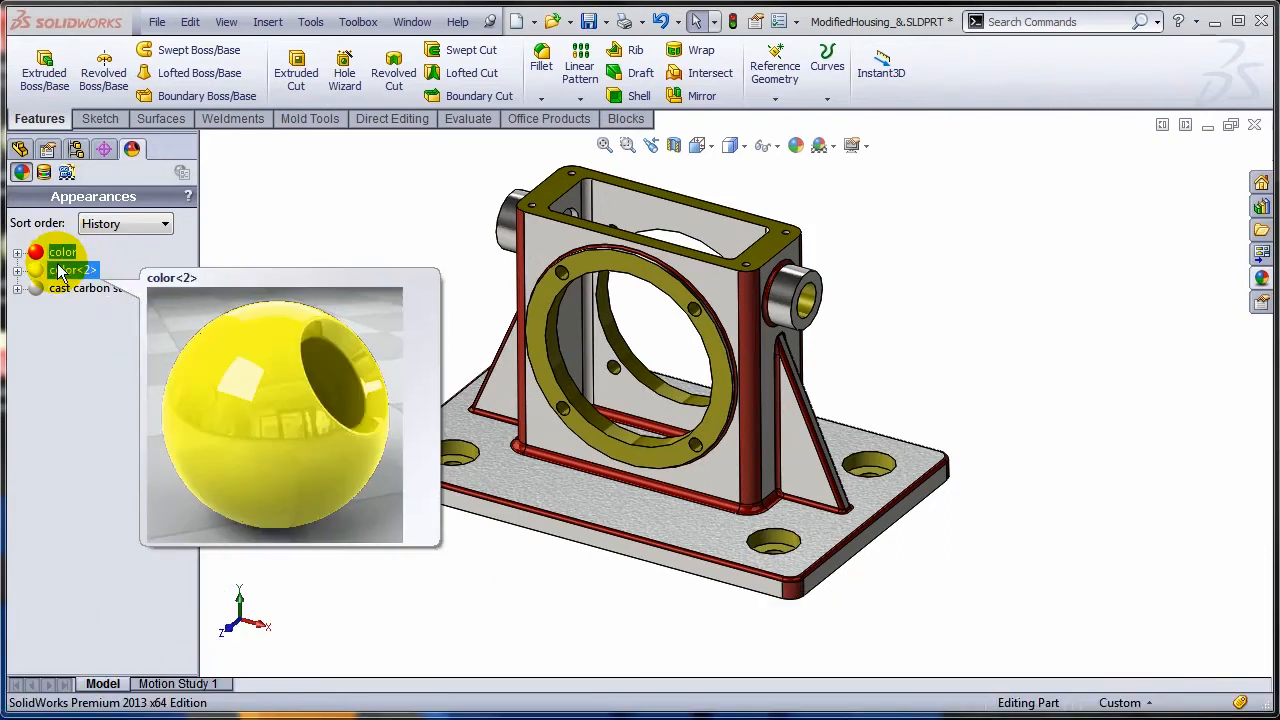
# - Expand color<2> in the Appearances tab to list its four faces, cut-extrudes and holes
pyautogui.click(72, 270)
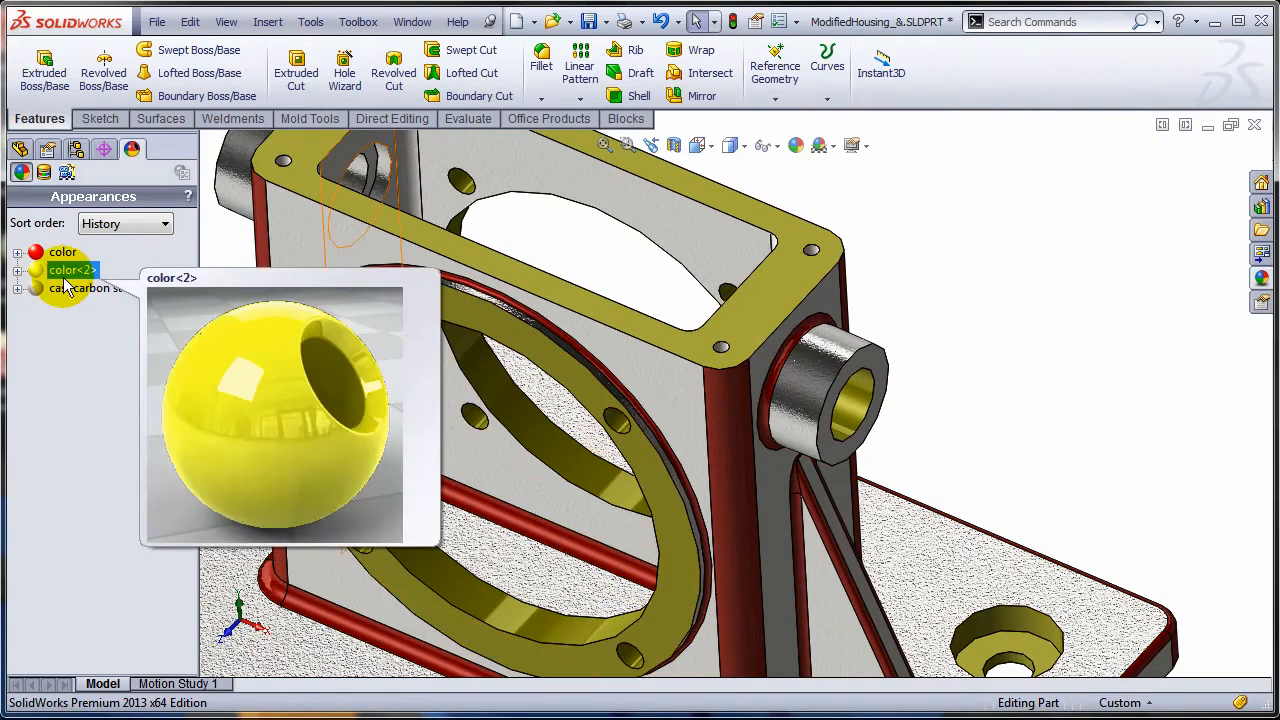
pyautogui.click(17, 252)
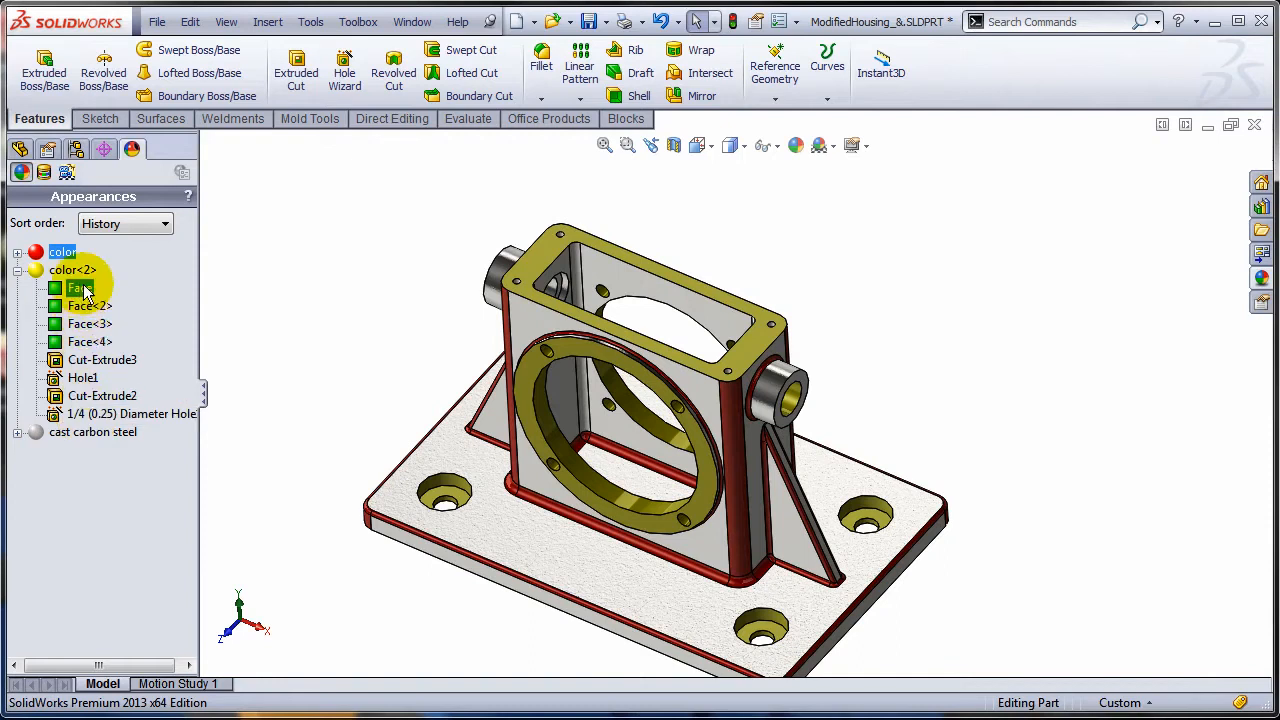
pyautogui.click(85, 306)
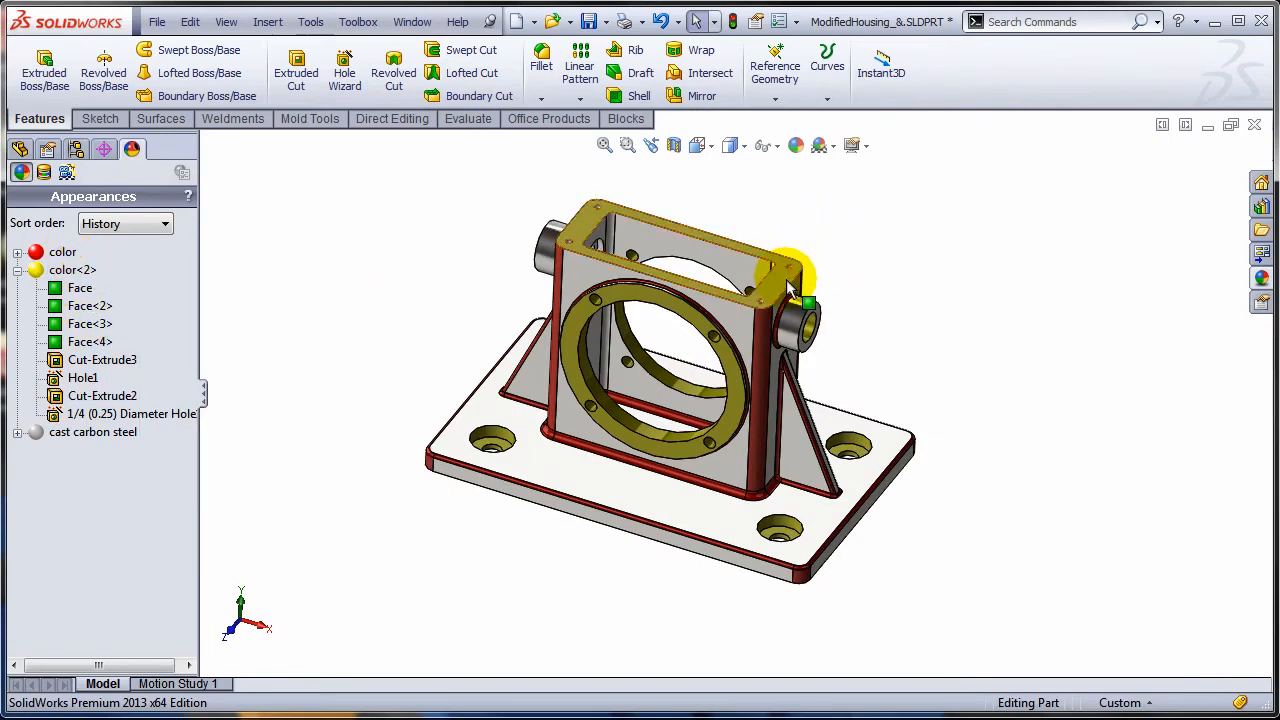
pyautogui.moveTo(805, 290)
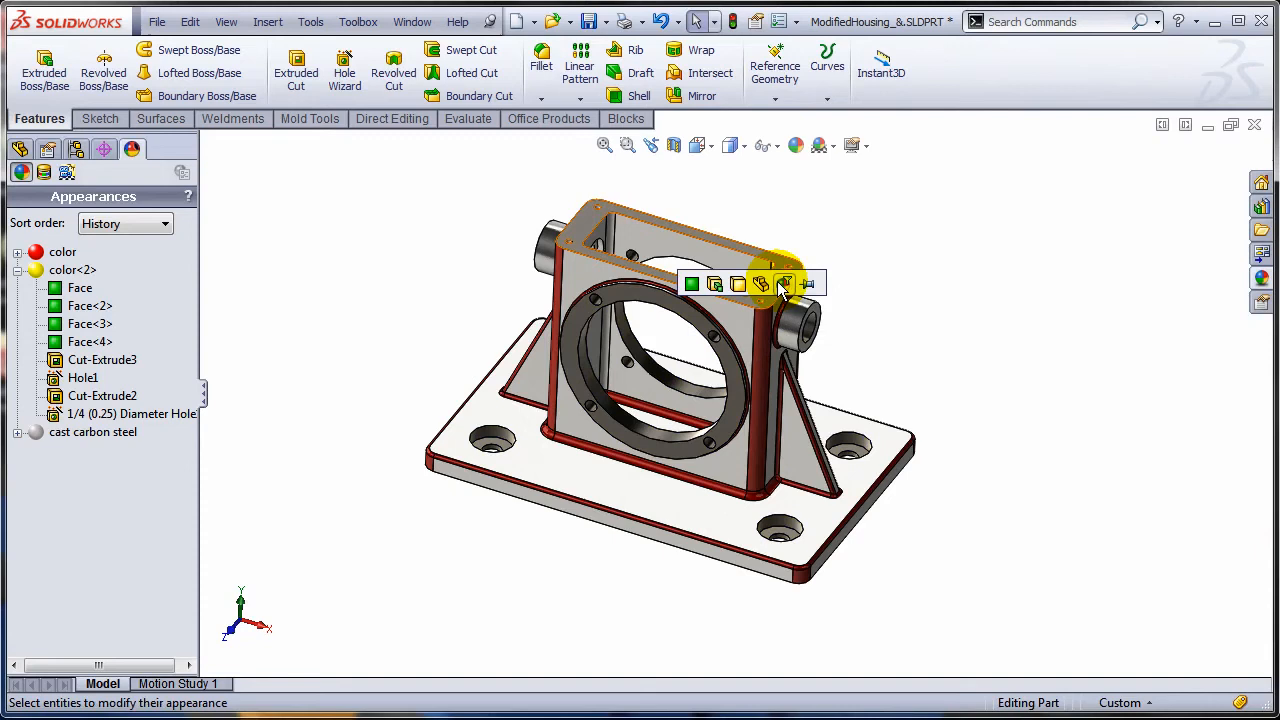
pyautogui.moveTo(785, 284)
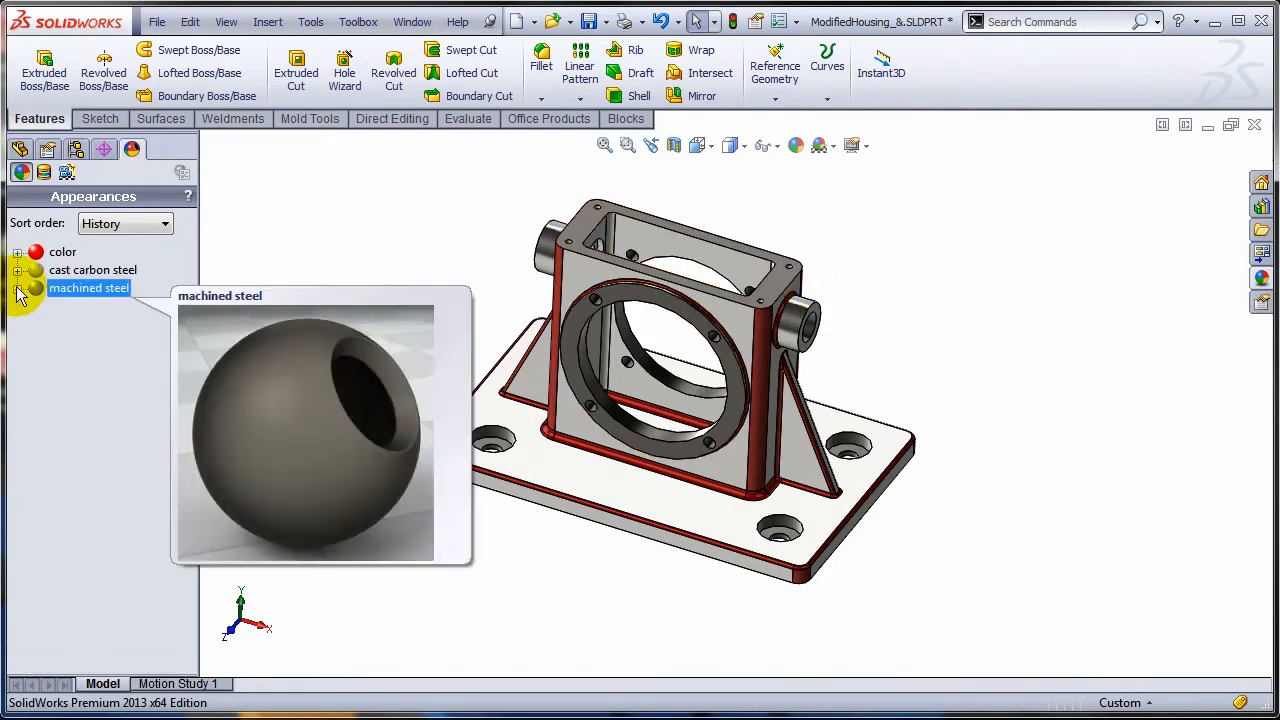
# - Expand machined steel in the Appearances tab to list its faces, cut-extrudes and holes
pyautogui.click(18, 288)
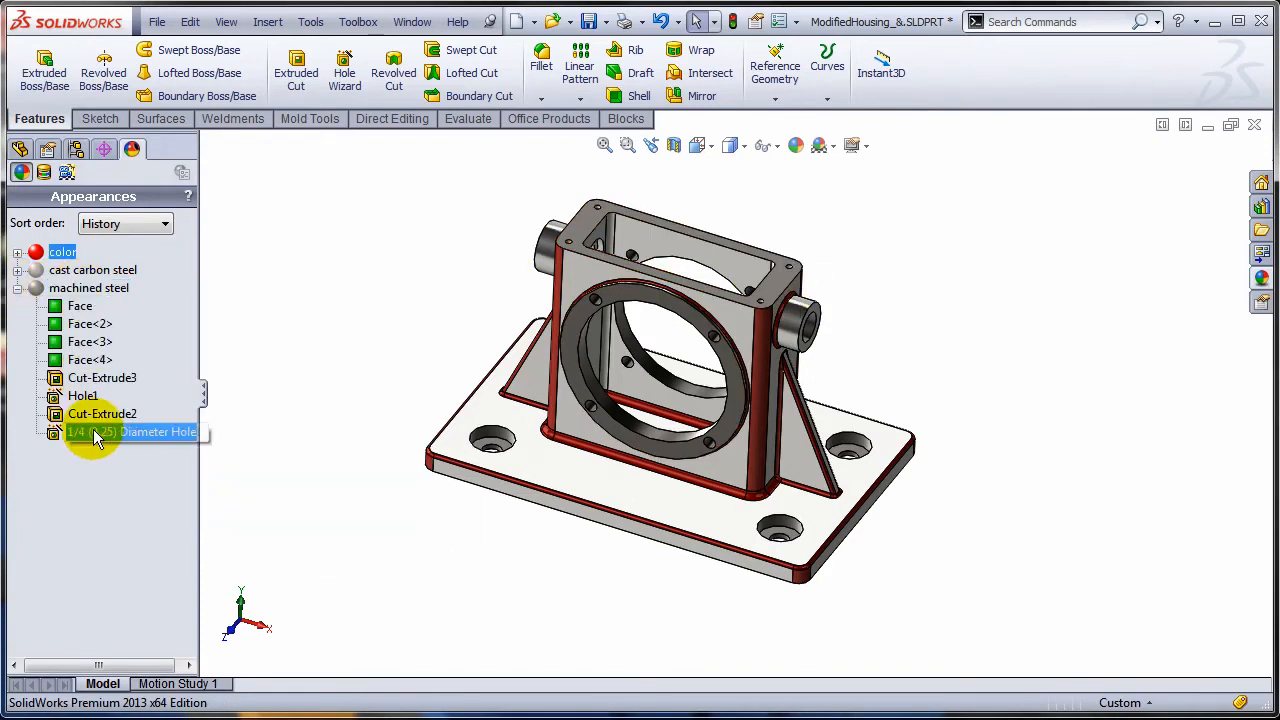